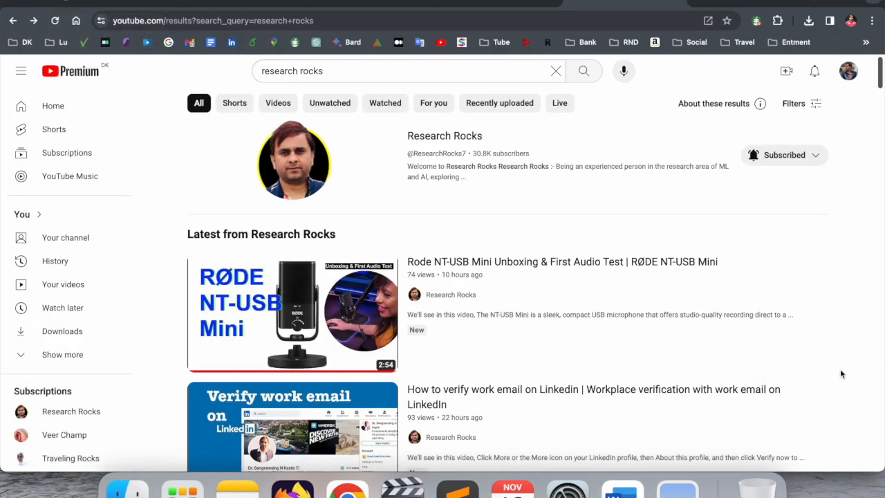
{"action": "mouse_move", "coordinate": [848, 363]}
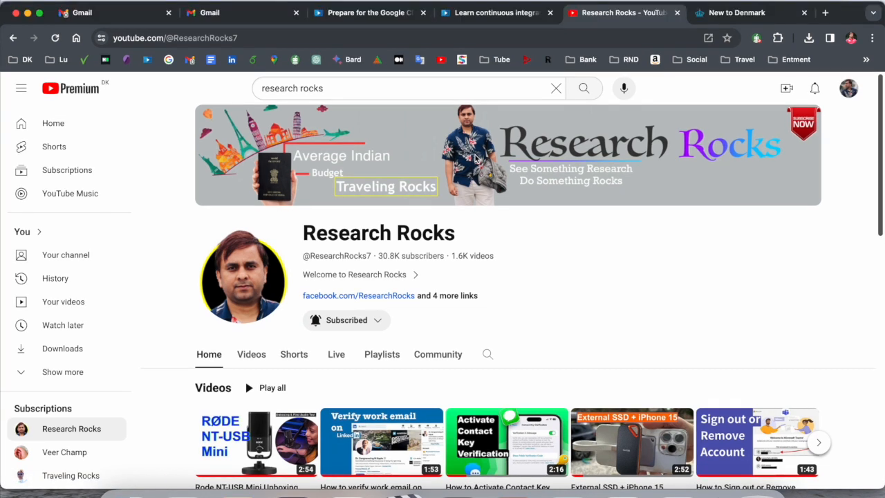
Step: Switch to the New to Denmark tab on residence permits for children born in Denmark
{"action": "left_click", "coordinate": [736, 12]}
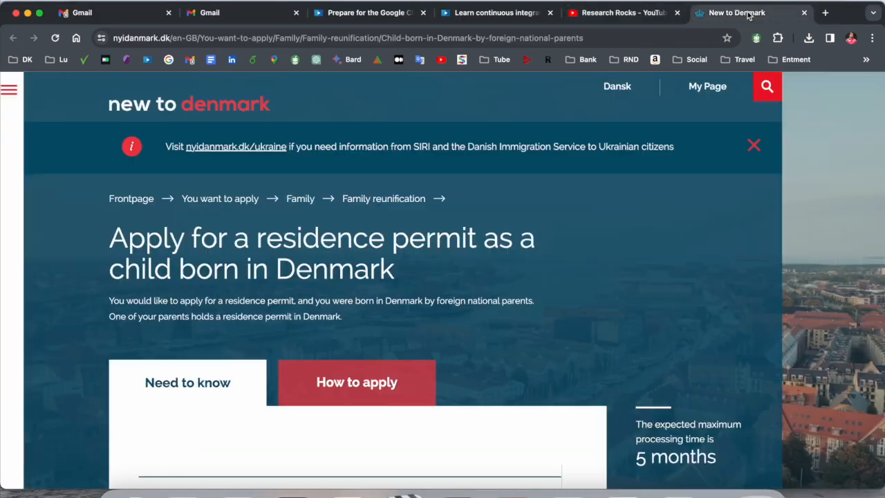
{"action": "left_click", "coordinate": [345, 38]}
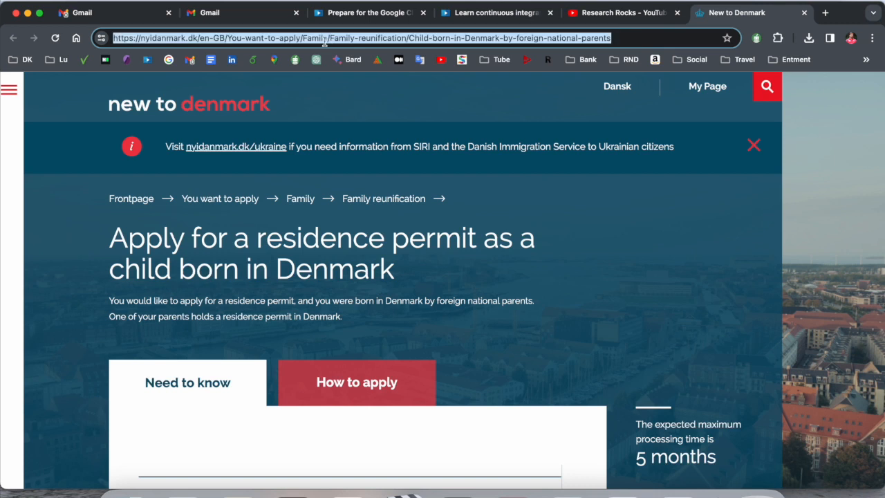
{"action": "mouse_move", "coordinate": [239, 258]}
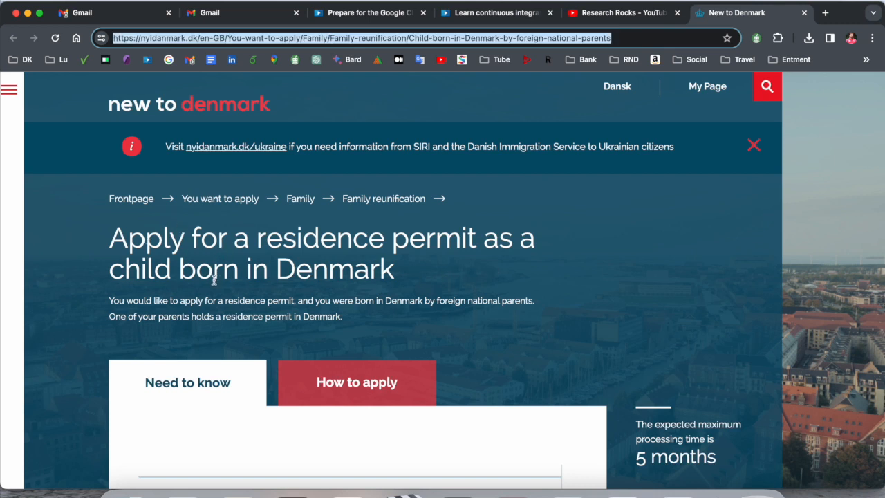
{"action": "scroll", "scroll_direction": "down", "scroll_amount": 3}
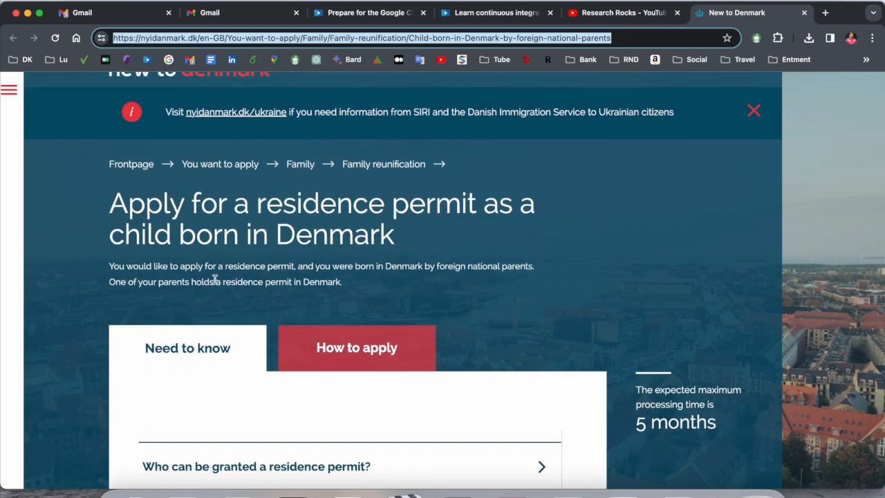
{"action": "mouse_move", "coordinate": [386, 281]}
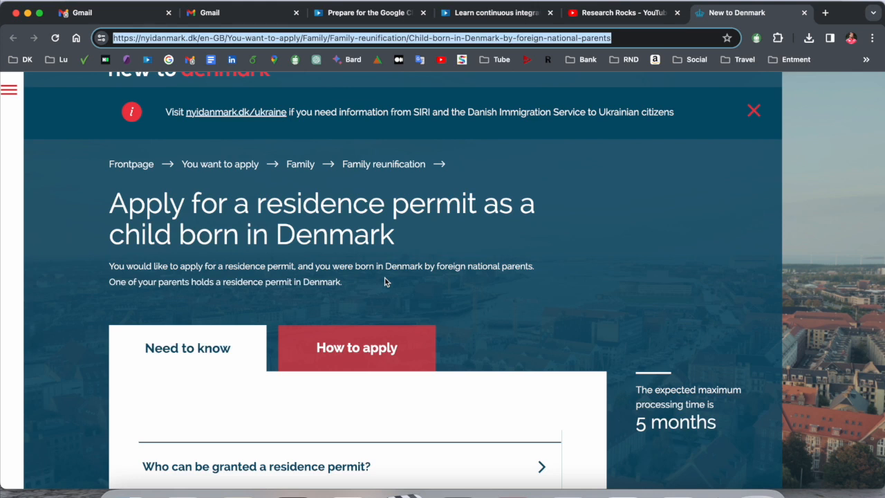
{"action": "mouse_move", "coordinate": [197, 297]}
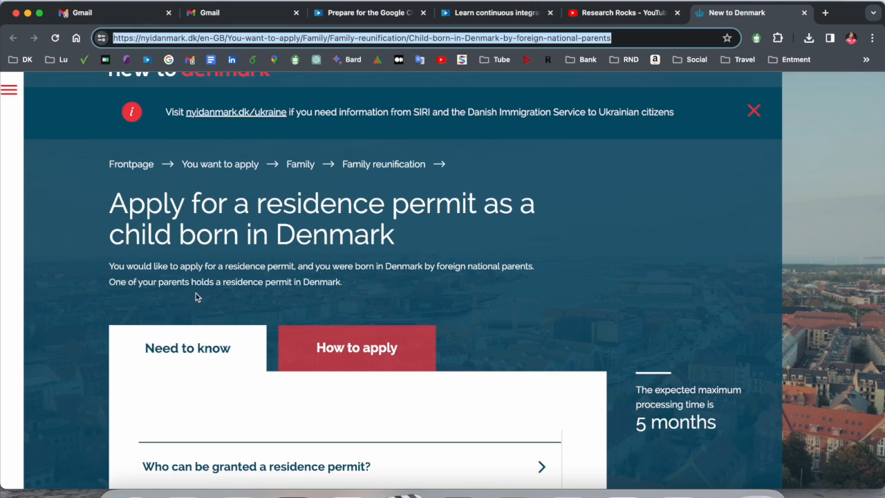
{"action": "mouse_move", "coordinate": [308, 293]}
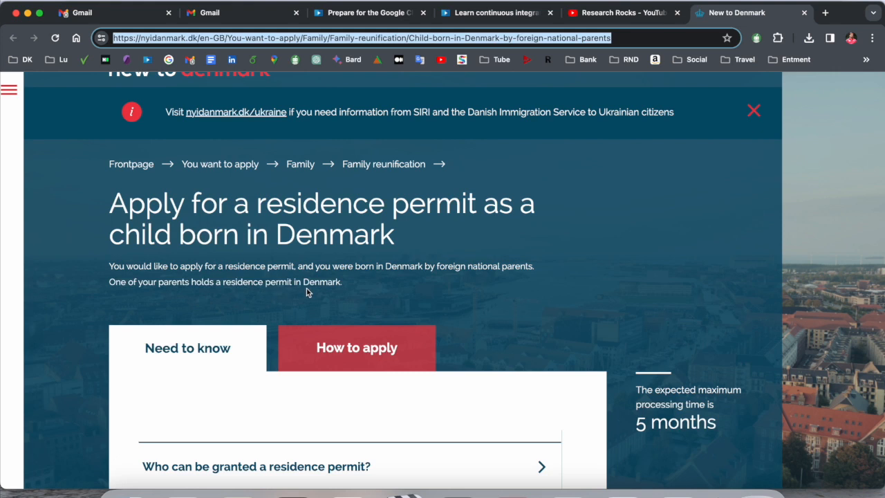
{"action": "scroll", "scroll_direction": "down", "scroll_amount": 3}
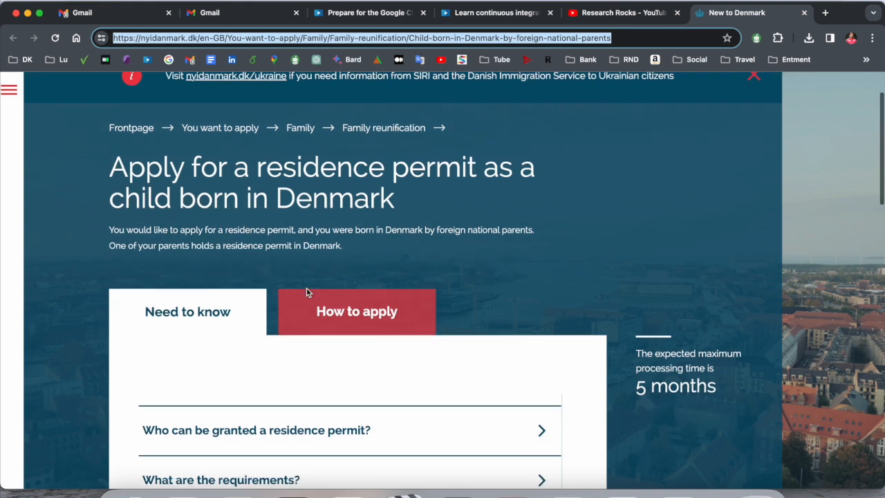
{"action": "scroll", "scroll_direction": "down", "scroll_amount": 3}
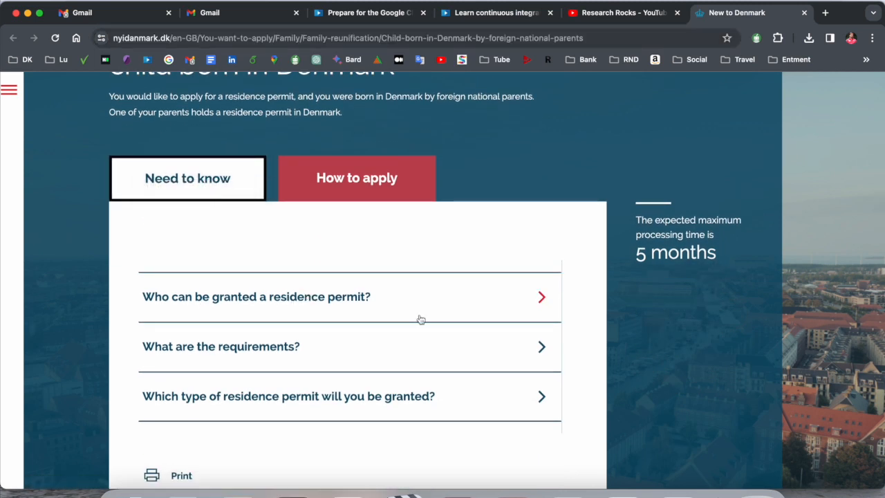
{"action": "left_click", "coordinate": [255, 297]}
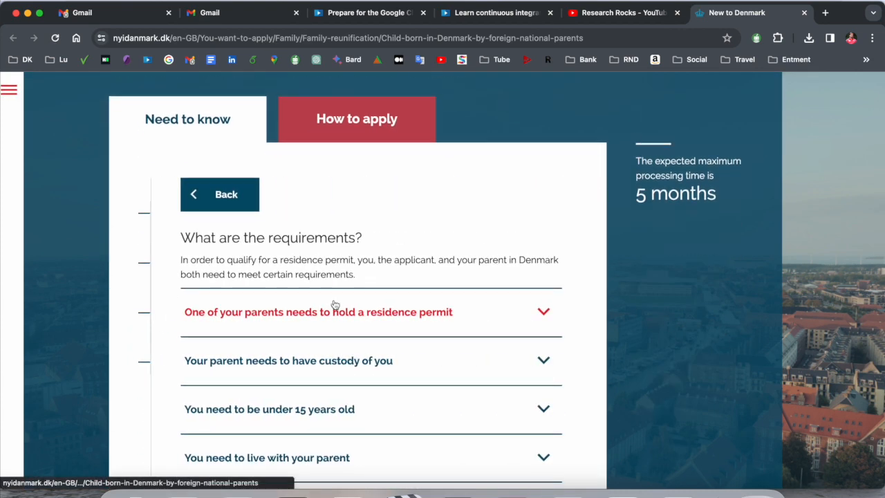
{"action": "scroll", "scroll_direction": "down", "scroll_amount": 3}
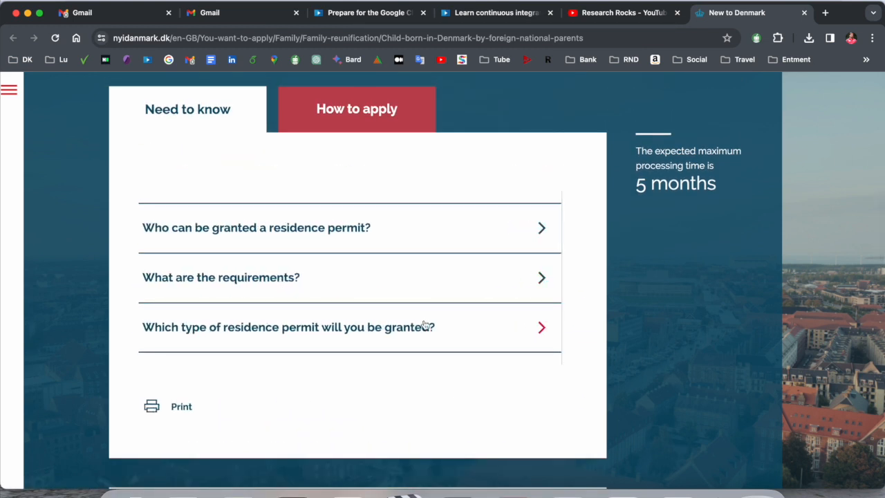
{"action": "left_click", "coordinate": [287, 327]}
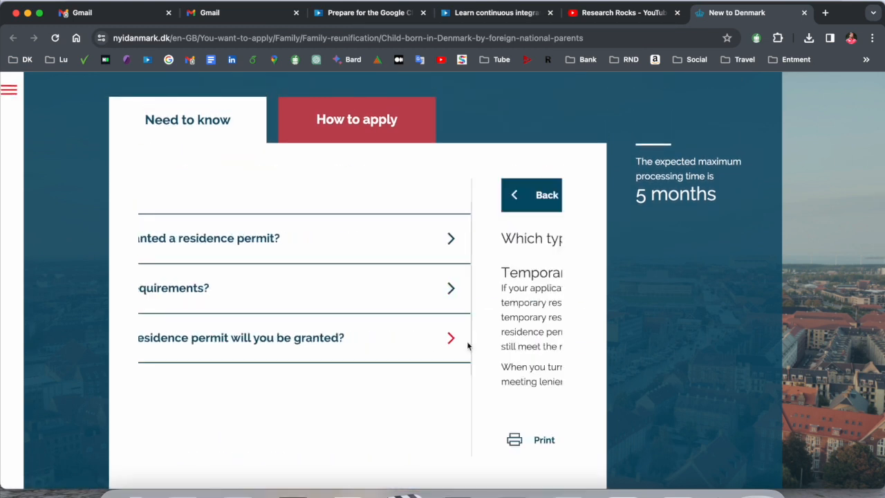
{"action": "scroll", "scroll_direction": "down", "scroll_amount": 3}
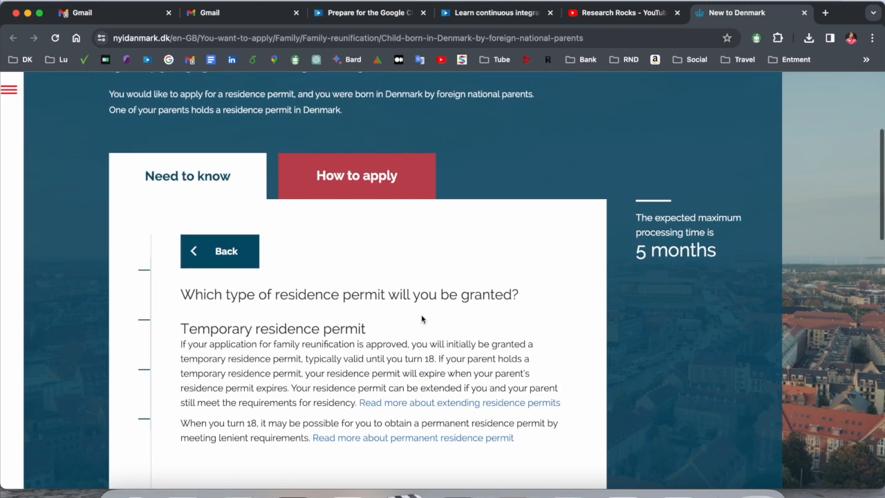
{"action": "left_click", "coordinate": [219, 250]}
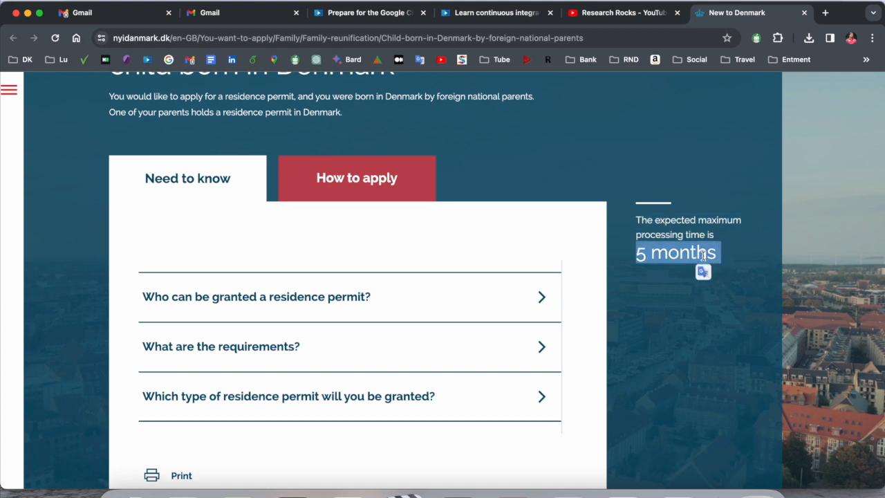
Step: Read through the How to apply steps and start the BO1 online application
{"action": "left_click", "coordinate": [356, 178]}
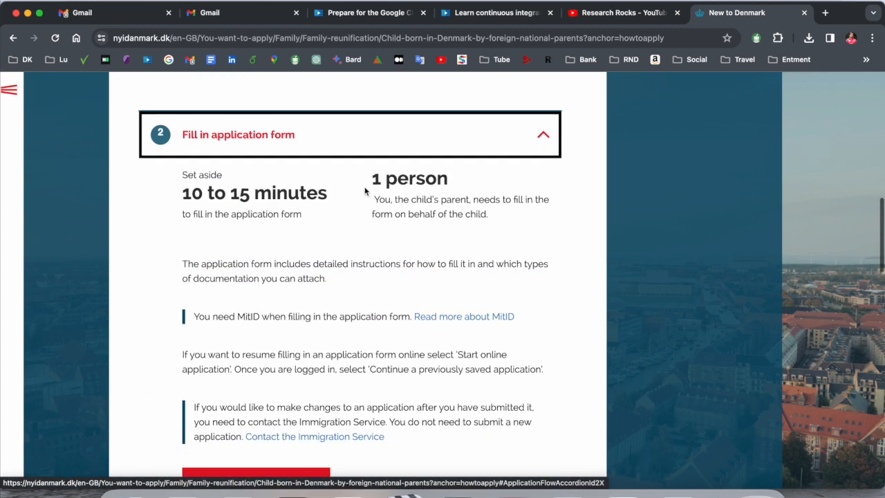
{"action": "scroll", "scroll_direction": "down", "scroll_amount": 3}
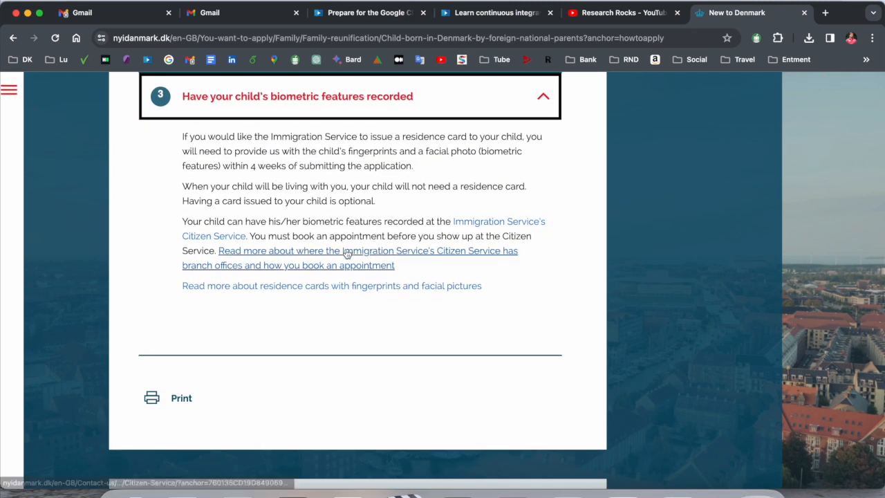
{"action": "mouse_move", "coordinate": [516, 211]}
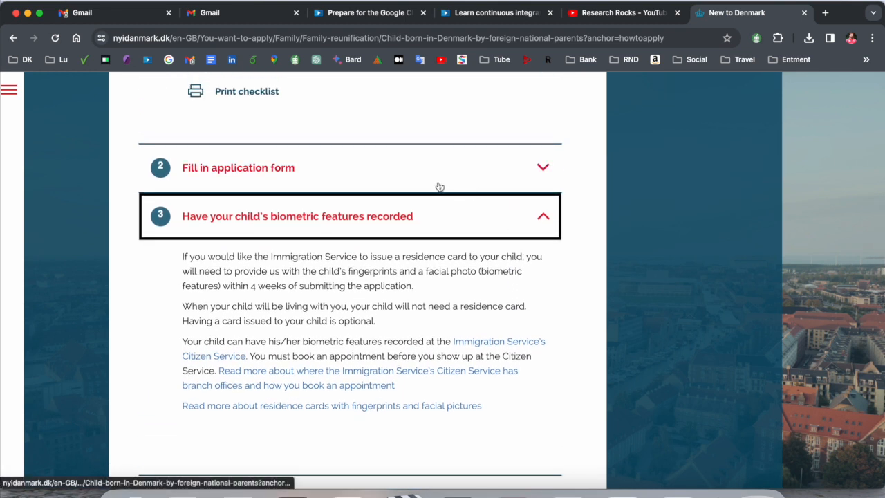
{"action": "scroll", "scroll_direction": "down", "scroll_amount": 3}
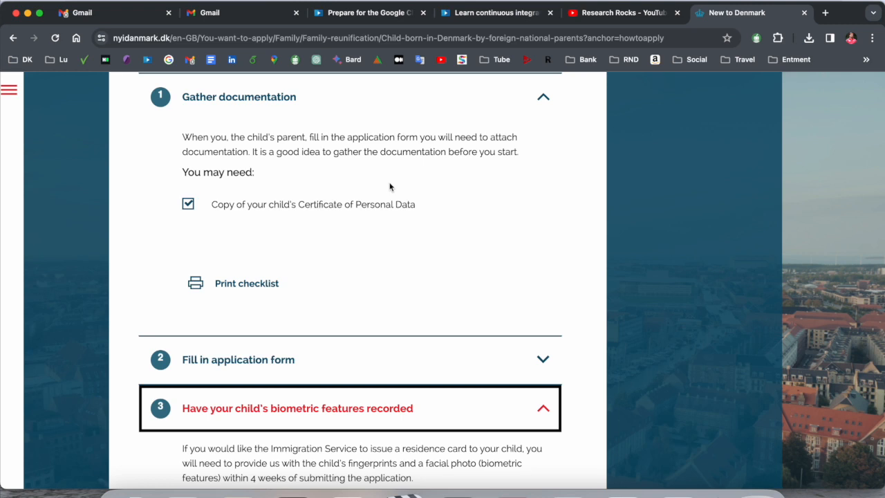
{"action": "mouse_move", "coordinate": [318, 289]}
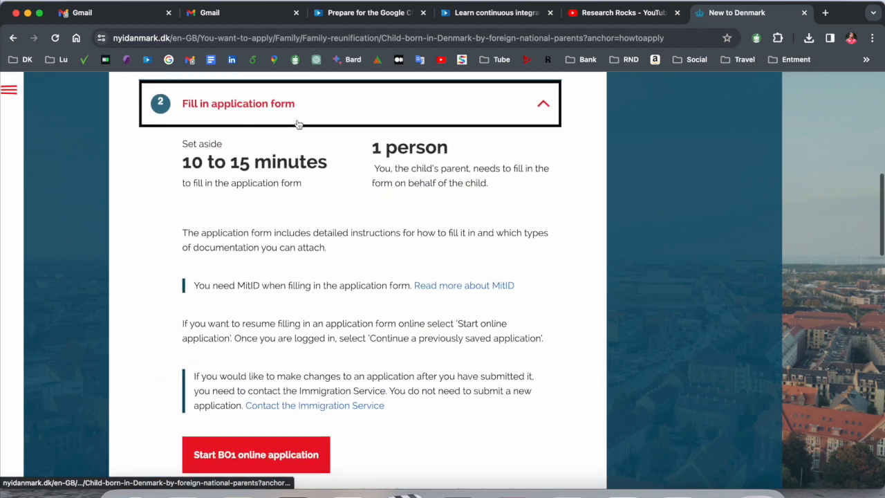
{"action": "scroll", "scroll_direction": "down", "scroll_amount": 3}
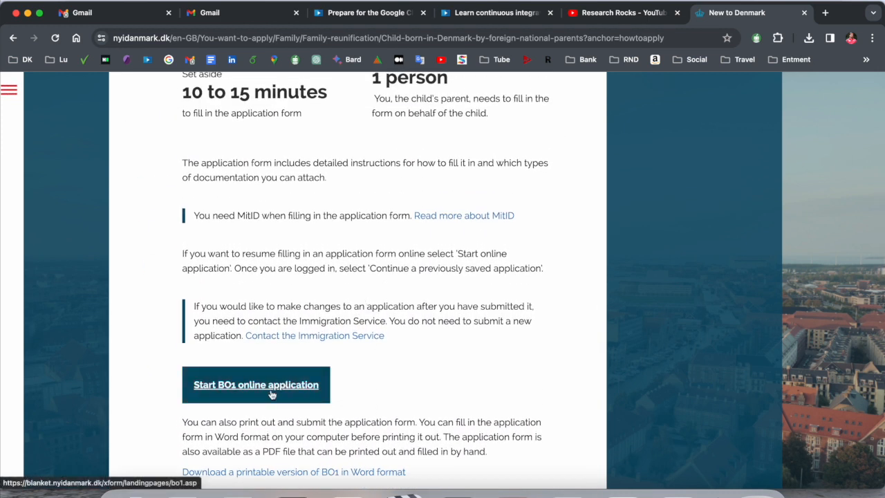
{"action": "left_click", "coordinate": [256, 385]}
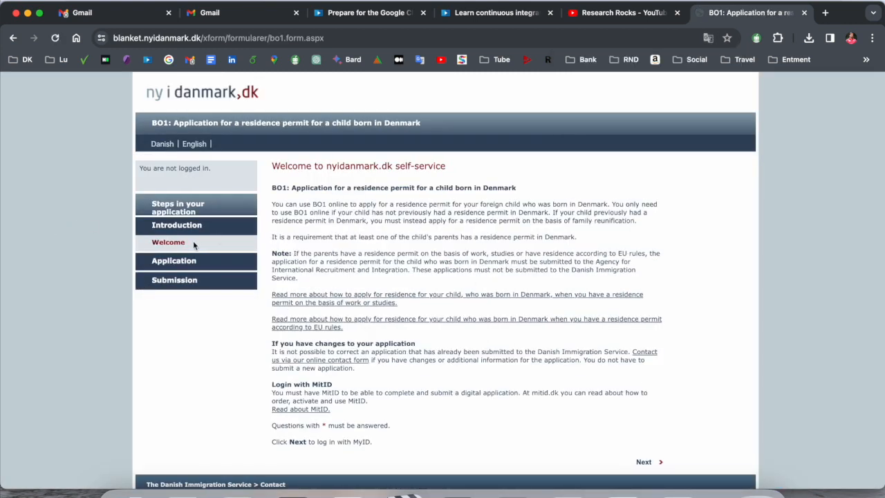
{"action": "mouse_move", "coordinate": [643, 462]}
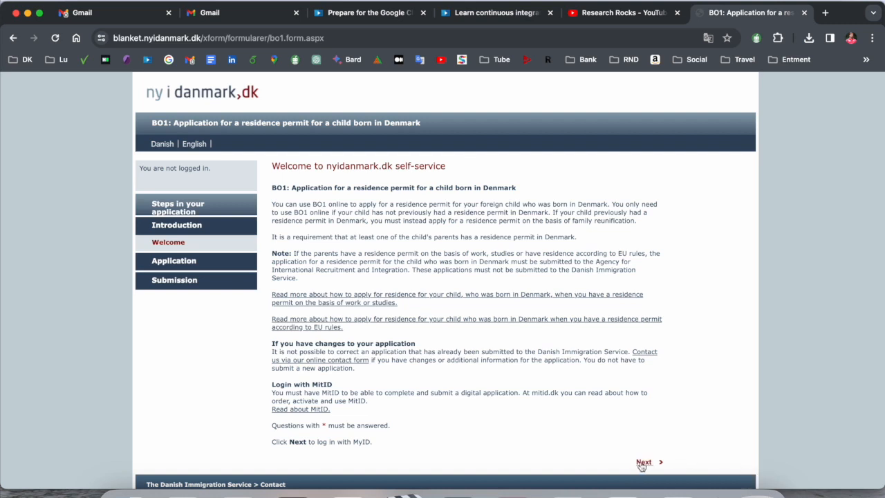
Step: Read the BO1 welcome page, continue, and log in with MitID
{"action": "left_click_drag", "start_coordinate": [302, 203], "coordinate": [415, 343]}
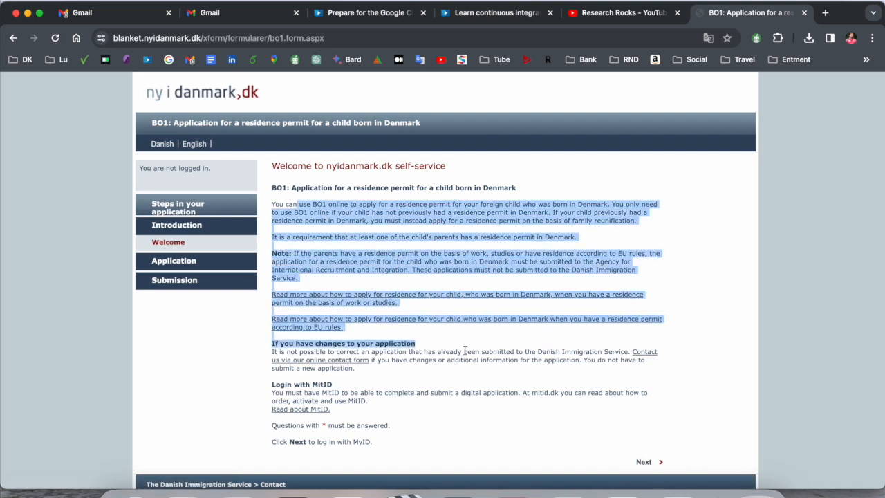
{"action": "left_click", "coordinate": [496, 404]}
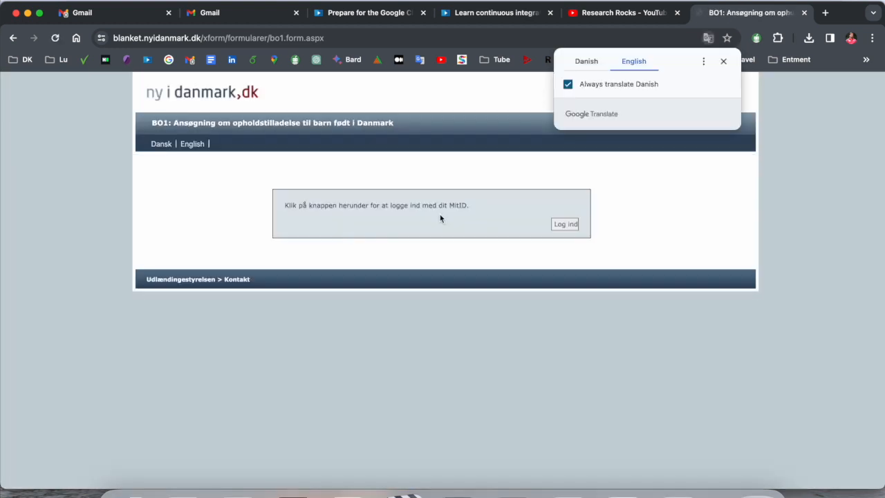
{"action": "left_click", "coordinate": [565, 224]}
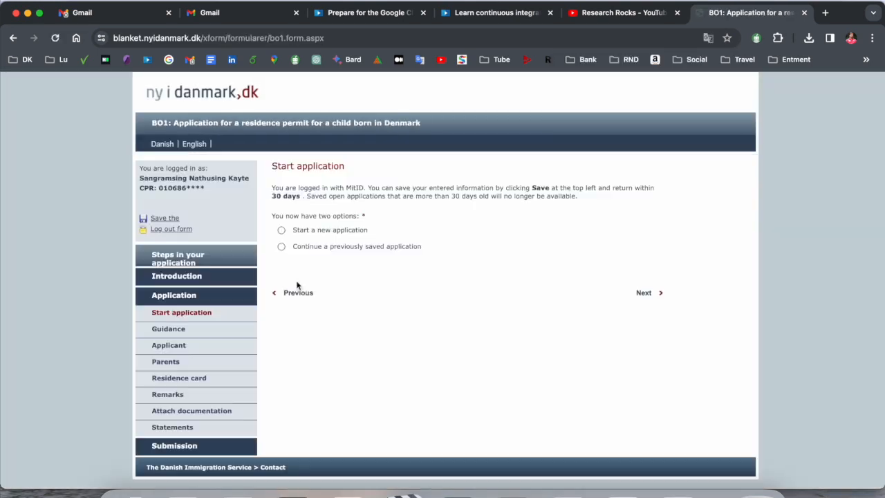
Step: Choose 'Start a new application', dismiss the translation offer, and move past the Guidance page
{"action": "left_click", "coordinate": [281, 230]}
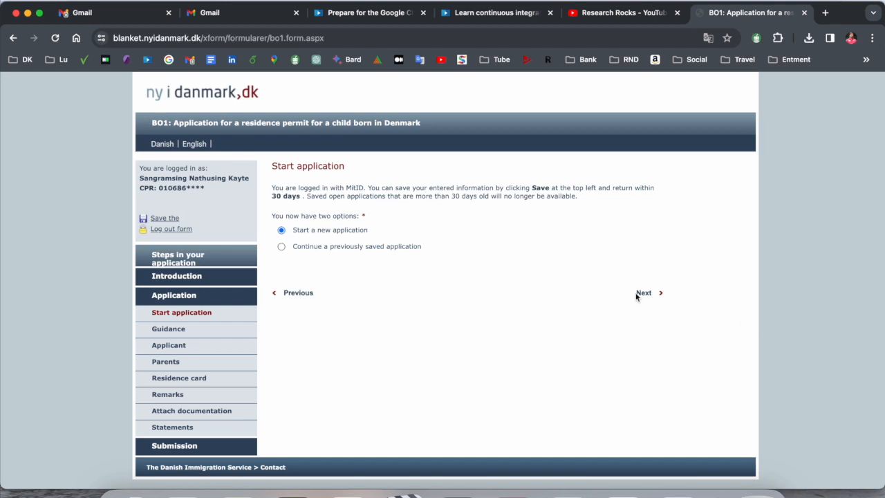
{"action": "left_click", "coordinate": [643, 293]}
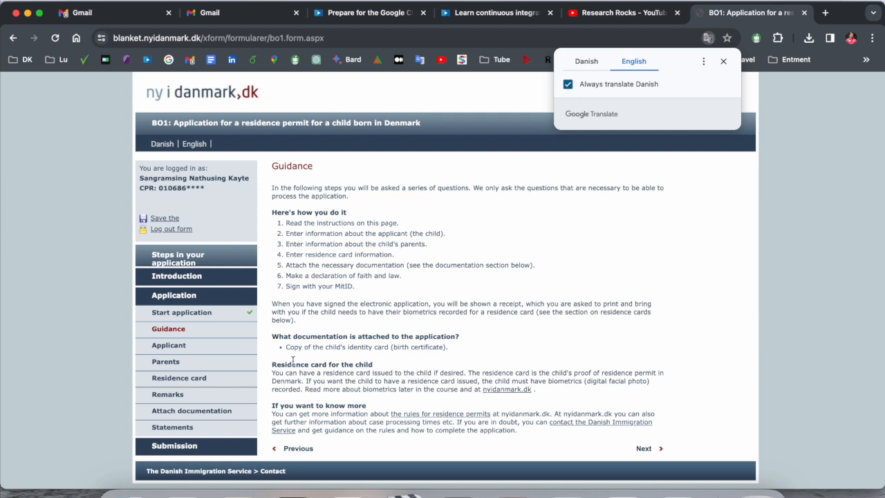
{"action": "mouse_move", "coordinate": [403, 336]}
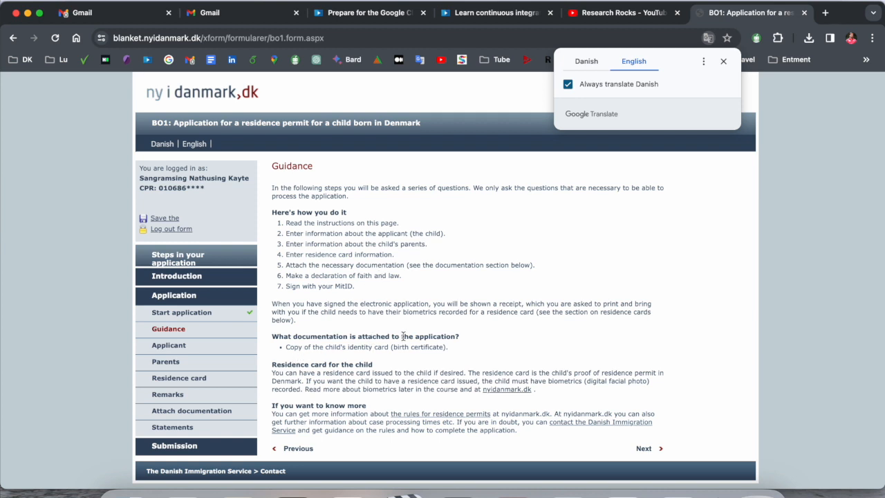
{"action": "left_click", "coordinate": [723, 61]}
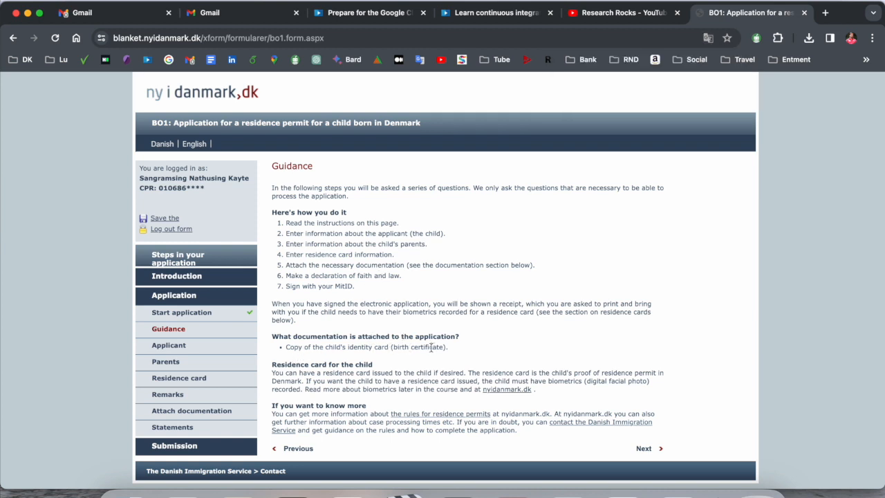
{"action": "mouse_move", "coordinate": [567, 414]}
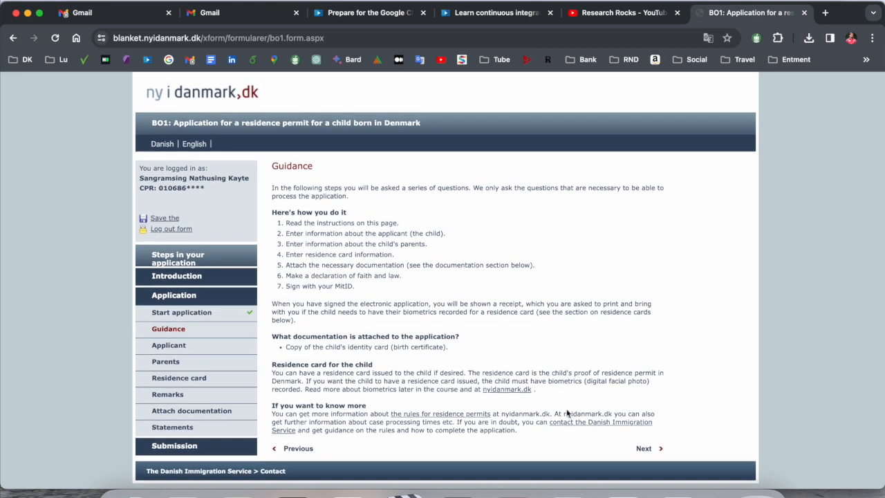
{"action": "left_click", "coordinate": [643, 448]}
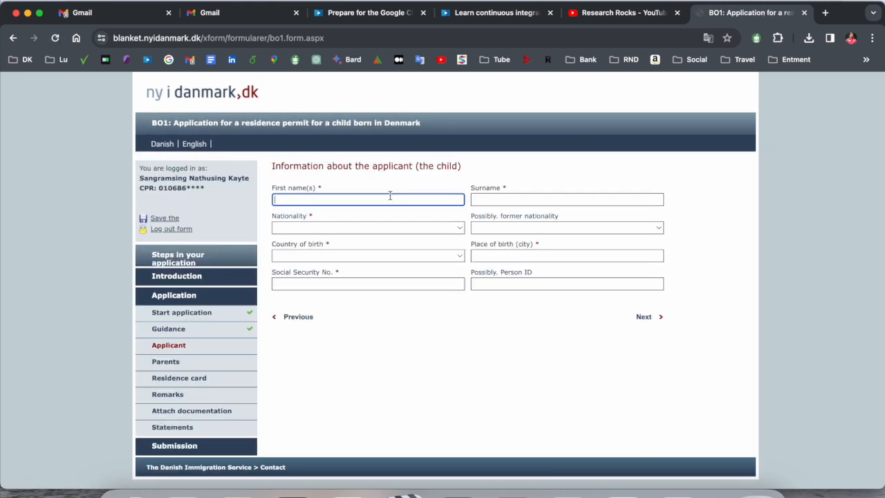
Step: Enter the child's name, India as nationality, Denmark as birth country, and social security number
{"action": "type", "text": "Vee"}
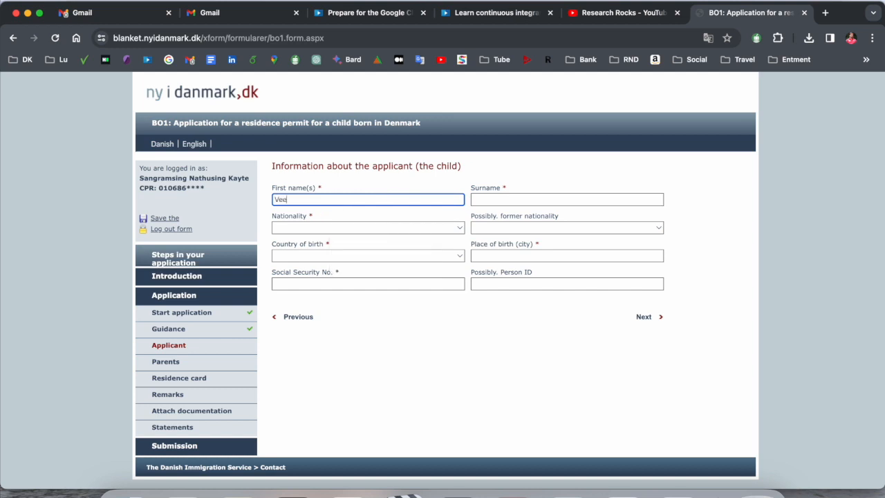
{"action": "type", "text": "kayte"}
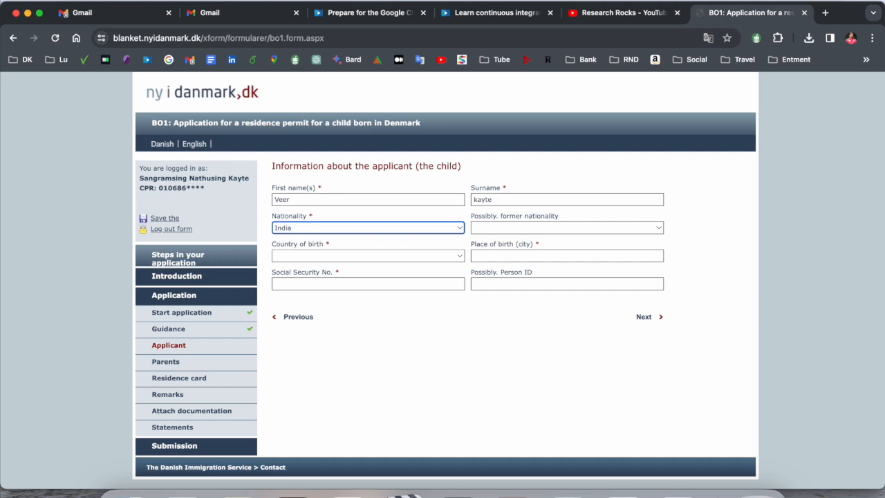
{"action": "left_click", "coordinate": [368, 228]}
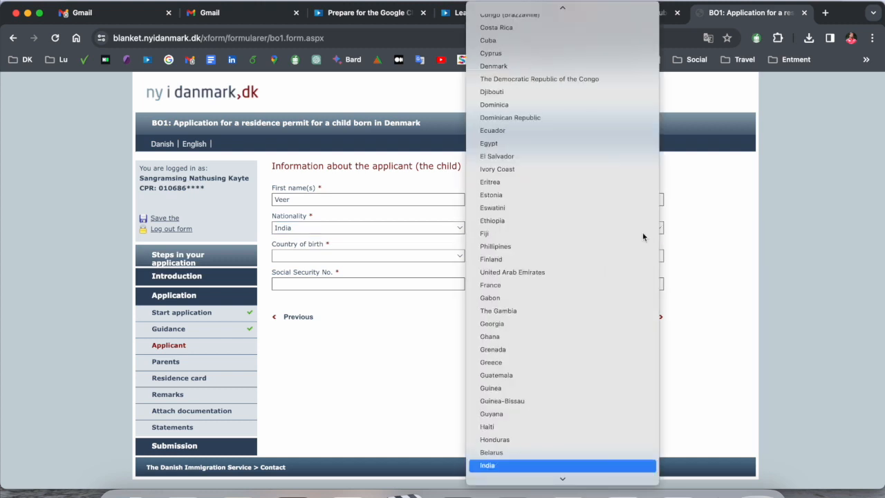
{"action": "left_click", "coordinate": [367, 255]}
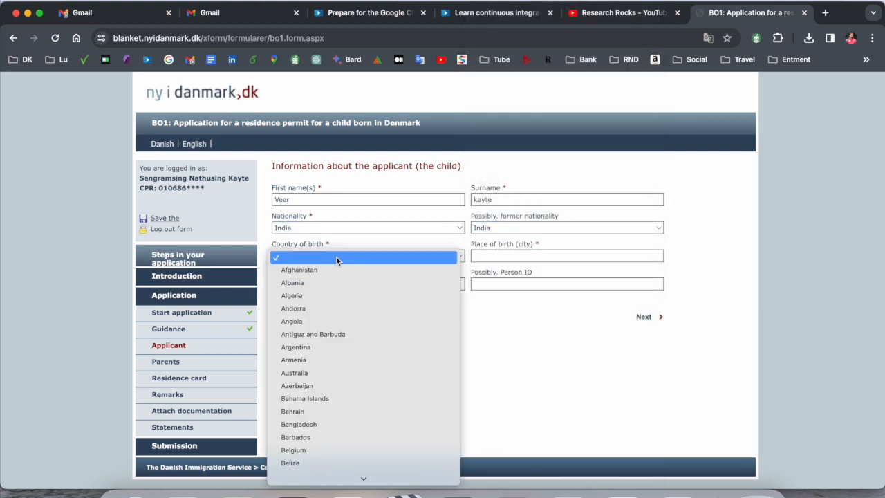
{"action": "left_click", "coordinate": [363, 257]}
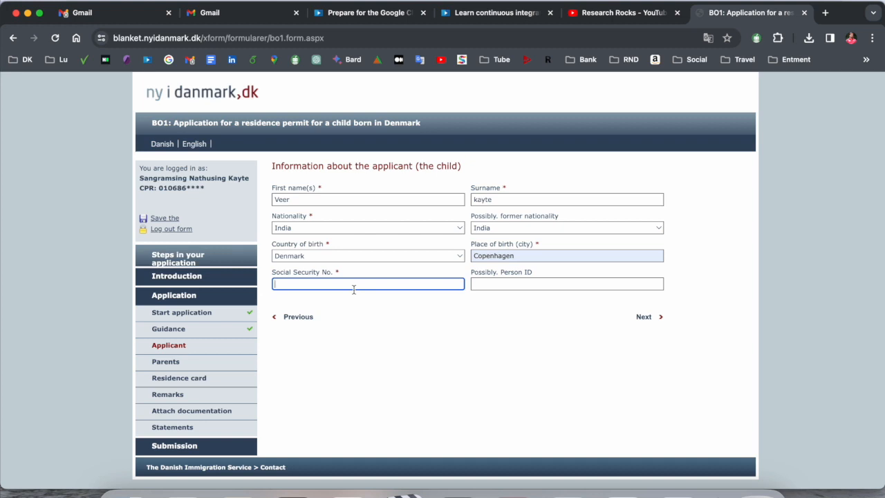
{"action": "type", "text": "29102"}
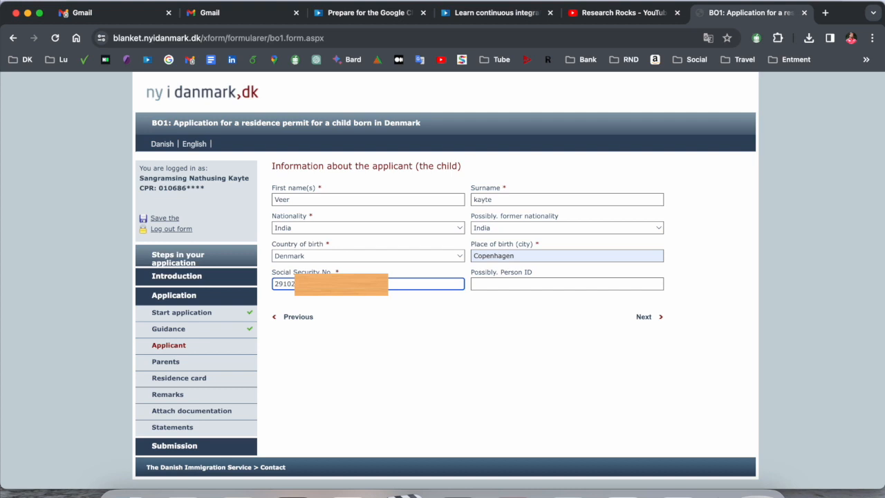
{"action": "left_click", "coordinate": [643, 316]}
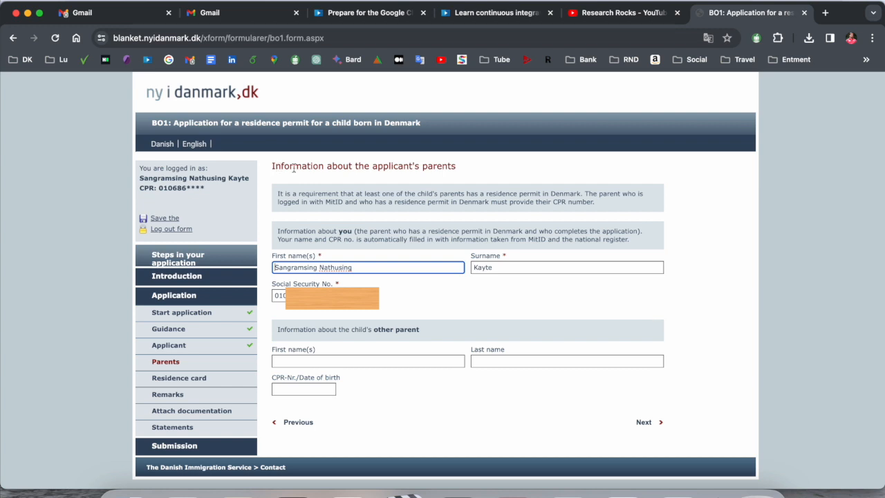
{"action": "mouse_move", "coordinate": [462, 214]}
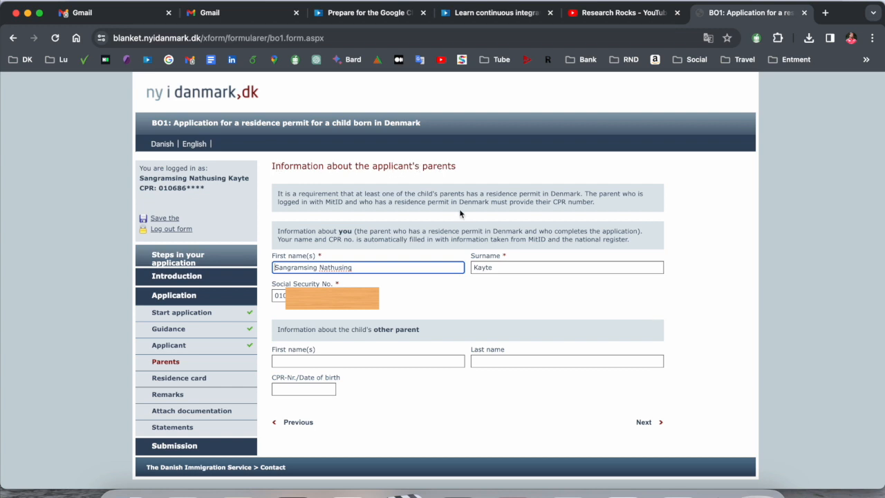
Step: Enter the other parent's first name, last name and CPR number, then continue
{"action": "double_click", "coordinate": [295, 267]}
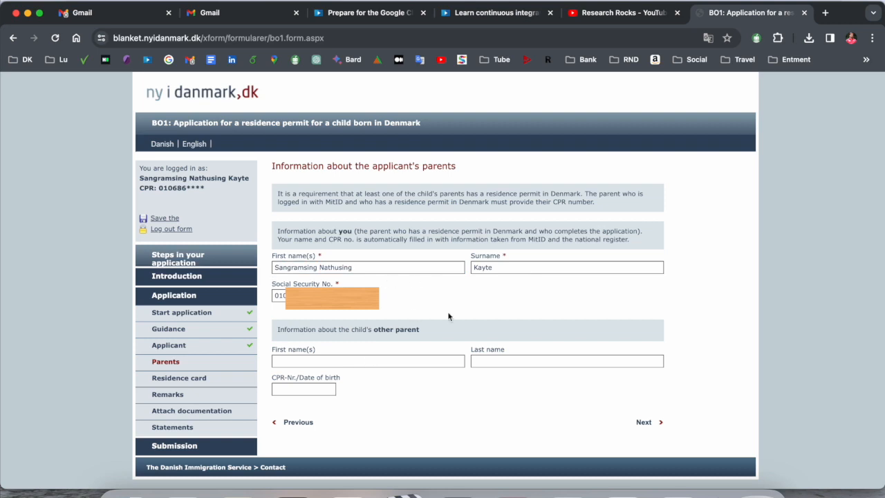
{"action": "left_click", "coordinate": [367, 359]}
{"action": "type", "text": "Monica"}
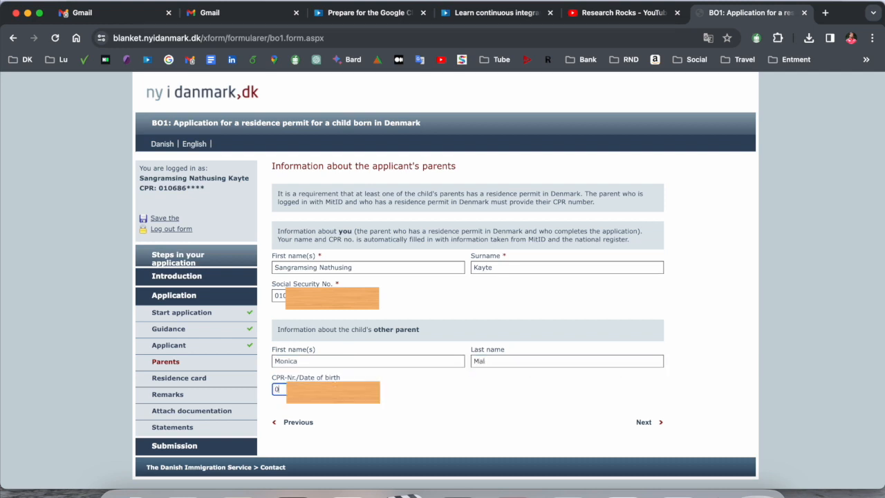
{"action": "type", "text": "50"}
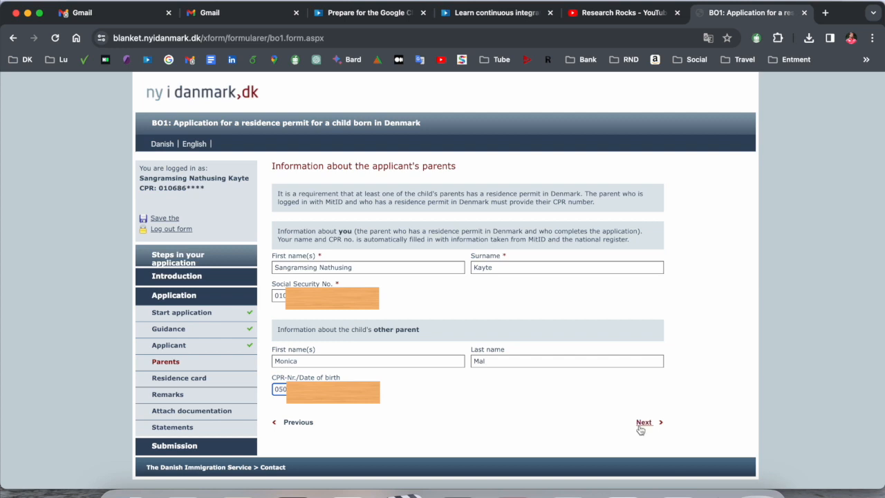
{"action": "left_click", "coordinate": [644, 422]}
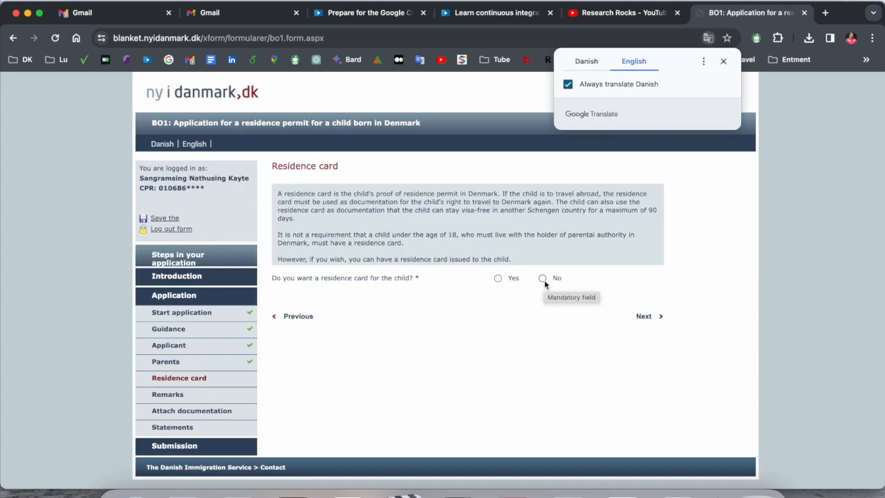
Step: Answer Yes to wanting a residence card for the child and continue
{"action": "left_click", "coordinate": [498, 278]}
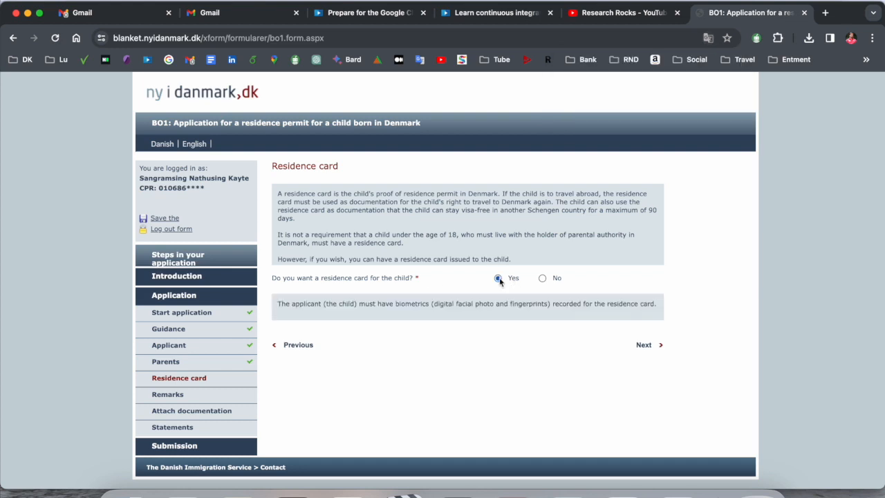
{"action": "left_click", "coordinate": [646, 345]}
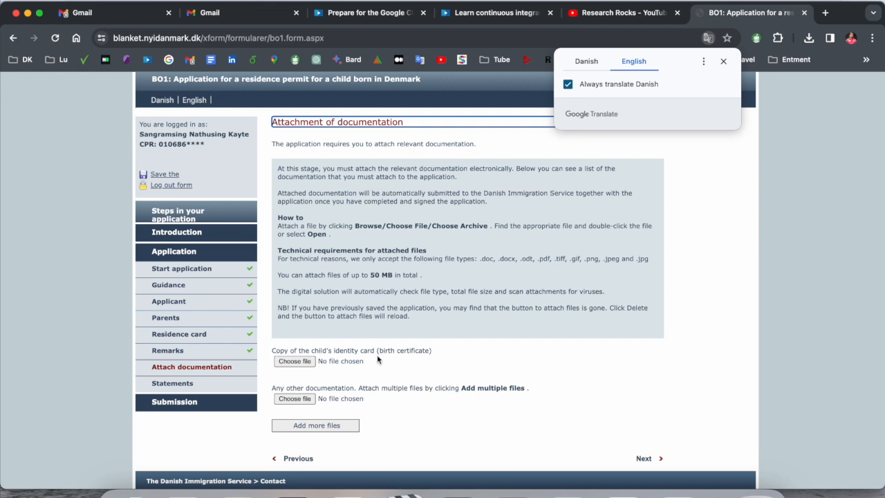
Step: Cancel the birth certificate file picker without attaching anything and continue to Submit application
{"action": "left_click", "coordinate": [294, 361]}
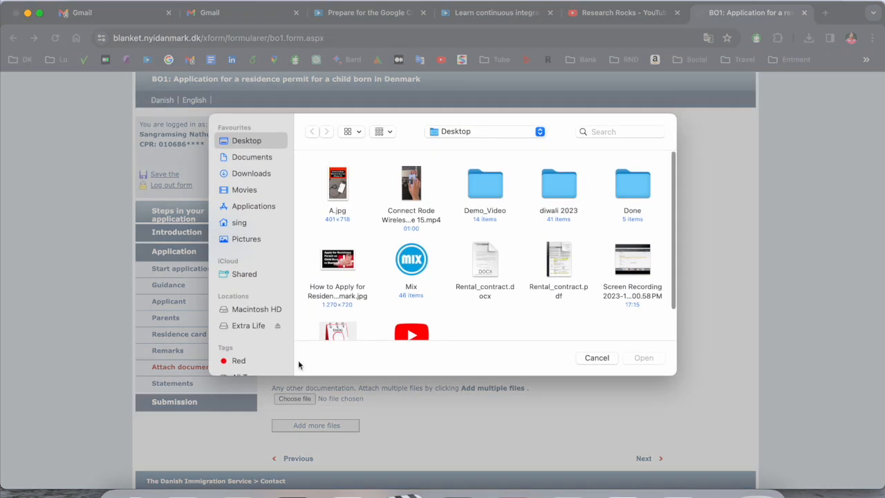
{"action": "left_click", "coordinate": [596, 357]}
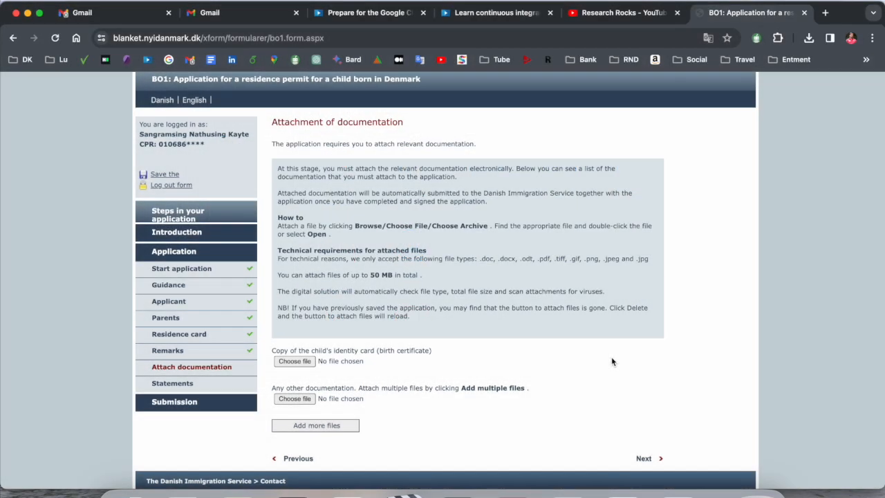
{"action": "mouse_move", "coordinate": [618, 363]}
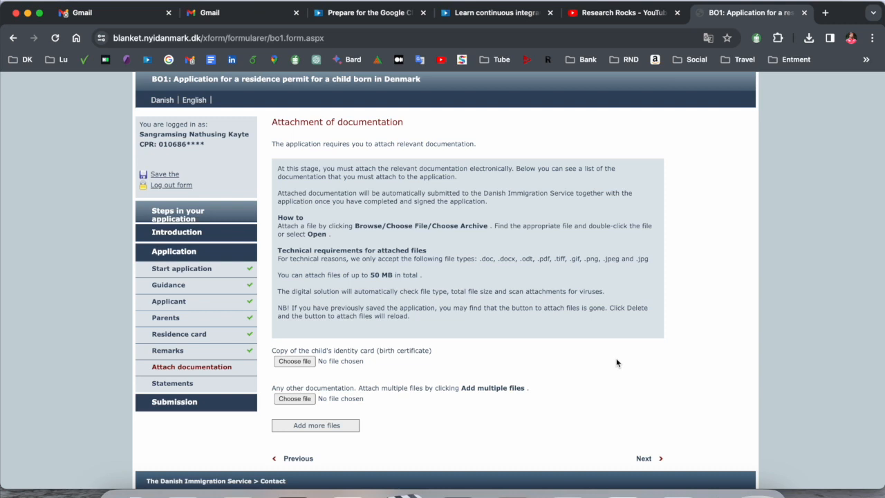
{"action": "mouse_move", "coordinate": [616, 363]}
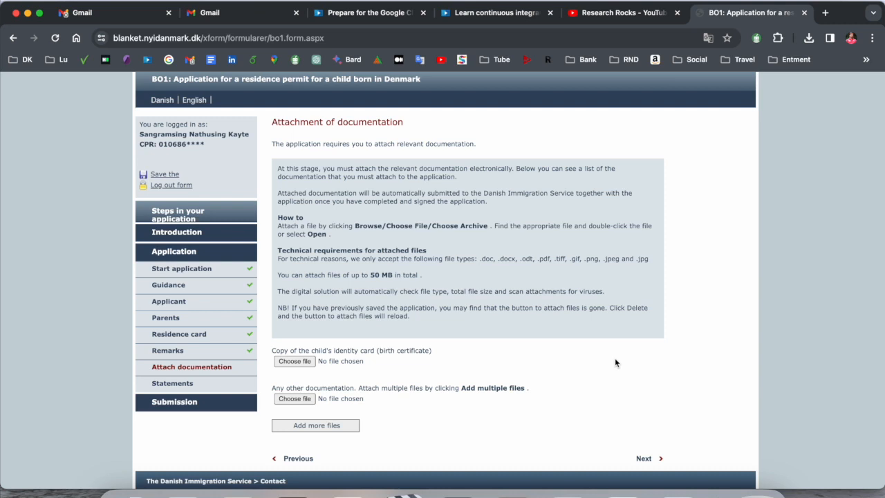
{"action": "mouse_move", "coordinate": [489, 399]}
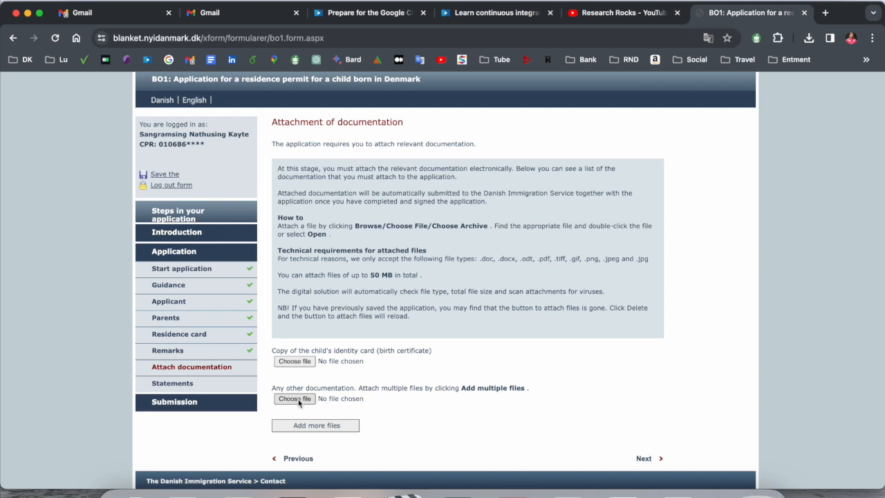
{"action": "mouse_move", "coordinate": [310, 404]}
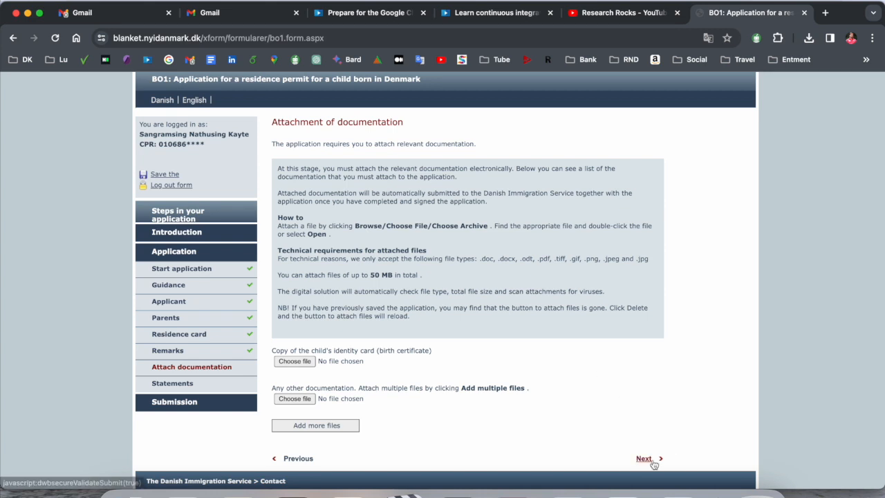
{"action": "left_click", "coordinate": [643, 459]}
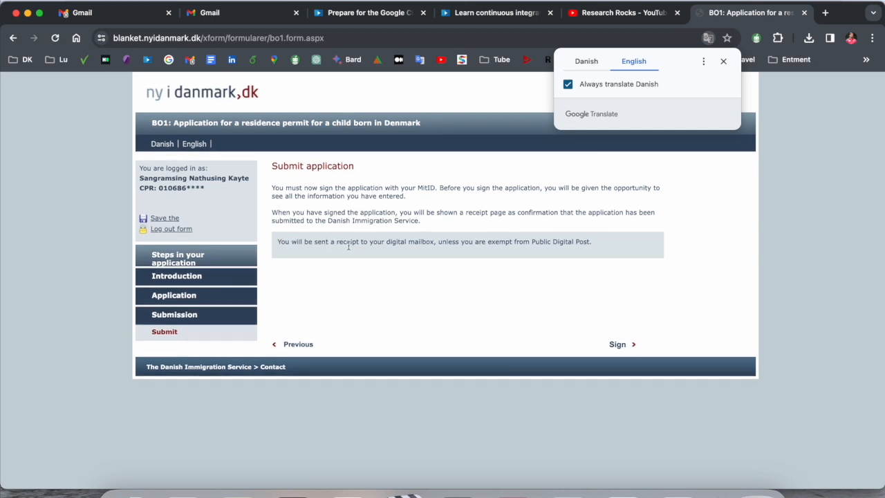
{"action": "mouse_move", "coordinate": [518, 250]}
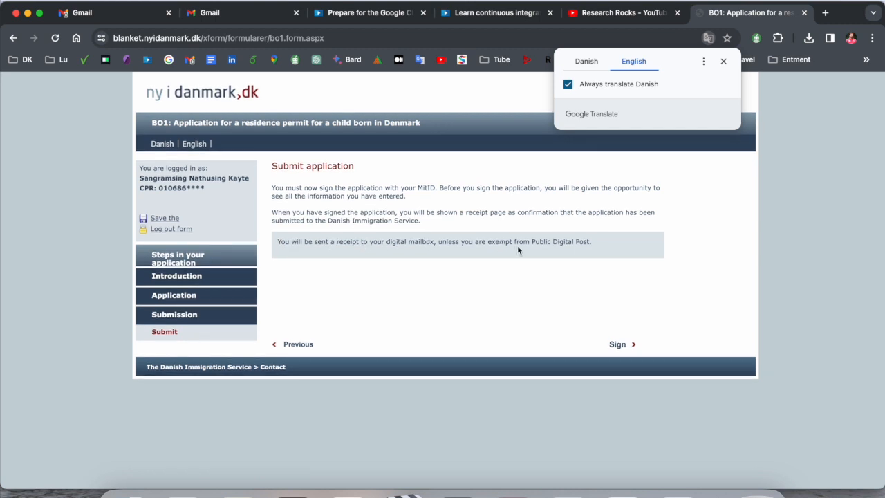
{"action": "mouse_move", "coordinate": [553, 243]}
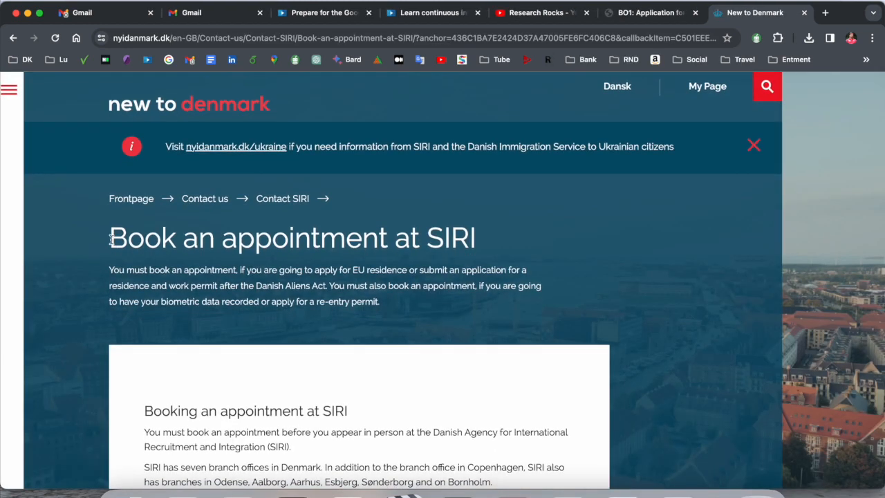
Step: Go to the SIRI booking system from the accompanying family member section
{"action": "scroll", "scroll_direction": "down", "scroll_amount": 3}
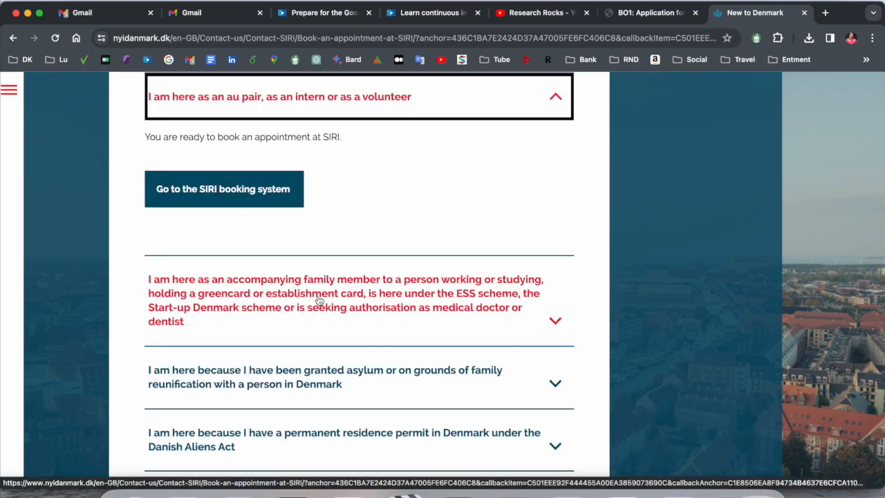
{"action": "mouse_move", "coordinate": [487, 299]}
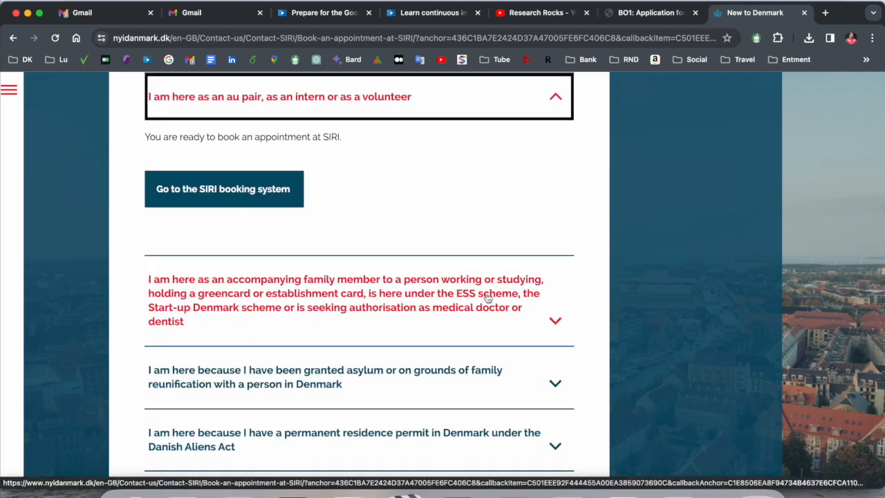
{"action": "scroll", "scroll_direction": "down", "scroll_amount": 3}
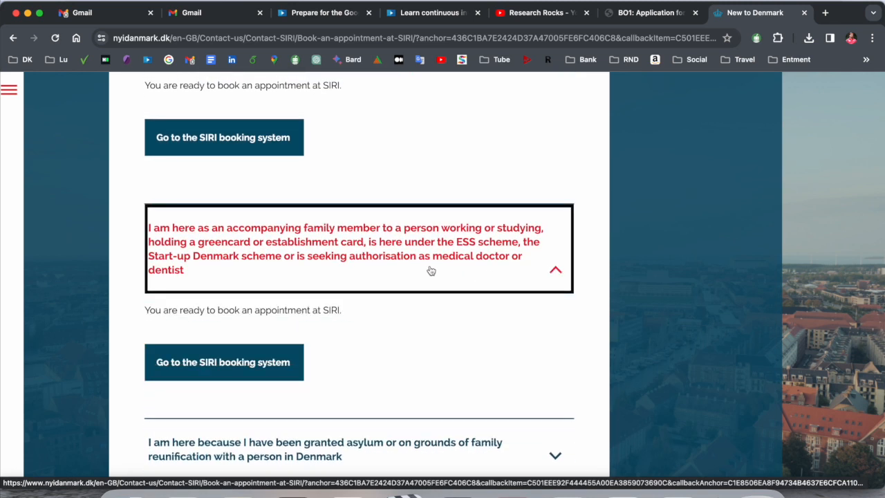
{"action": "left_click", "coordinate": [224, 137]}
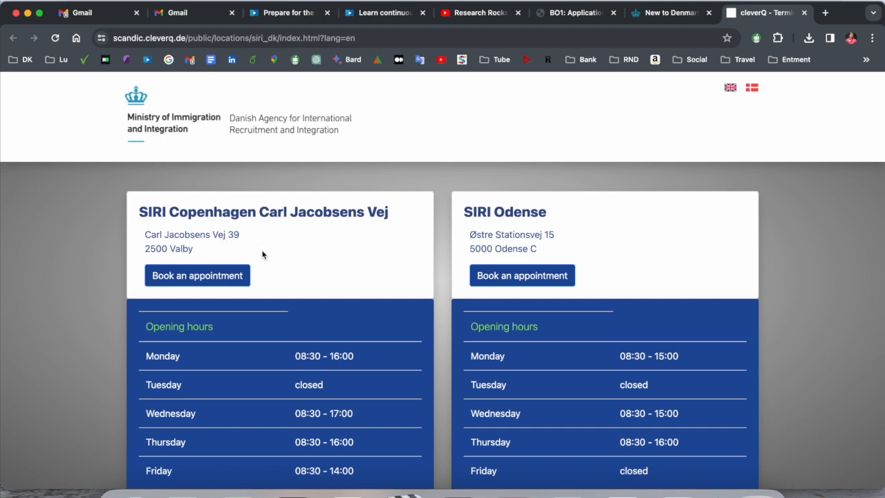
Step: Book Carl Jacobsens Vej, Aliens Act application with biometrics, showing Thursday 21 December 2023 slots
{"action": "scroll", "scroll_direction": "down", "scroll_amount": 3}
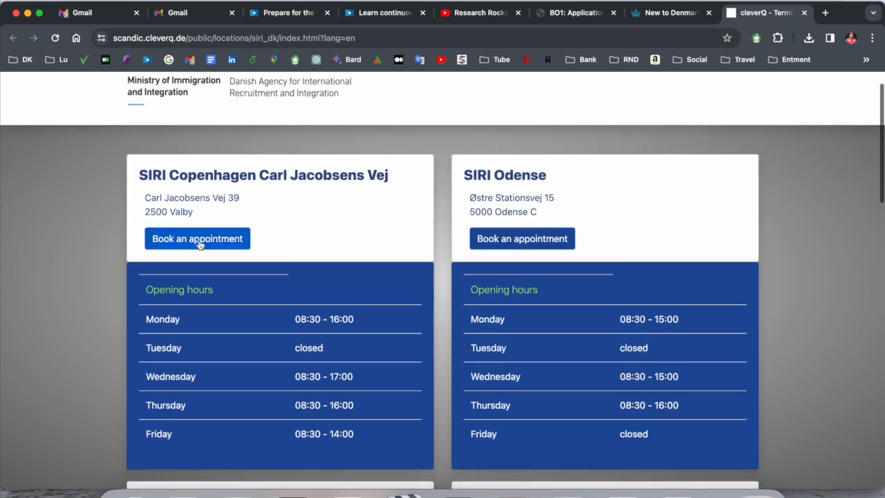
{"action": "left_click", "coordinate": [197, 239]}
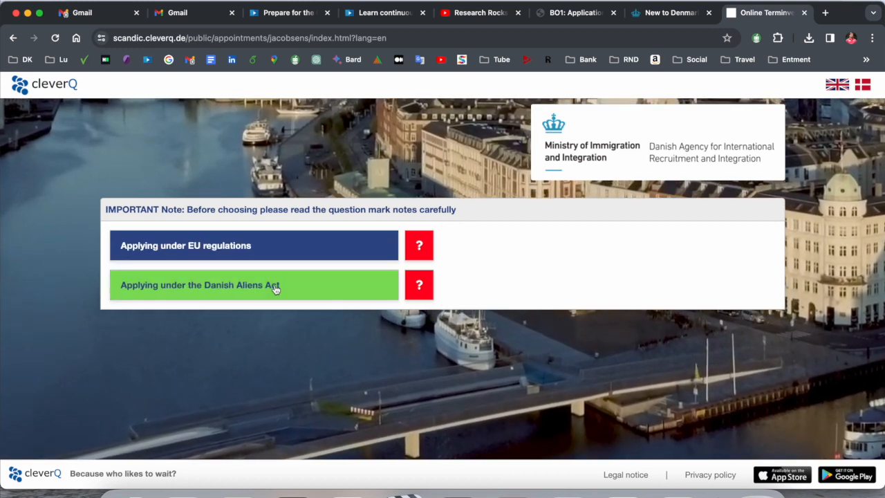
{"action": "left_click", "coordinate": [254, 285]}
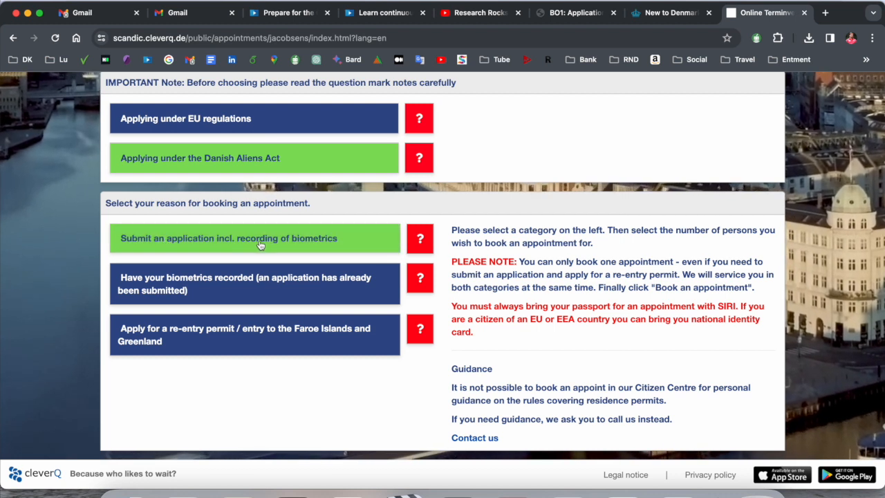
{"action": "scroll", "scroll_direction": "down", "scroll_amount": 3}
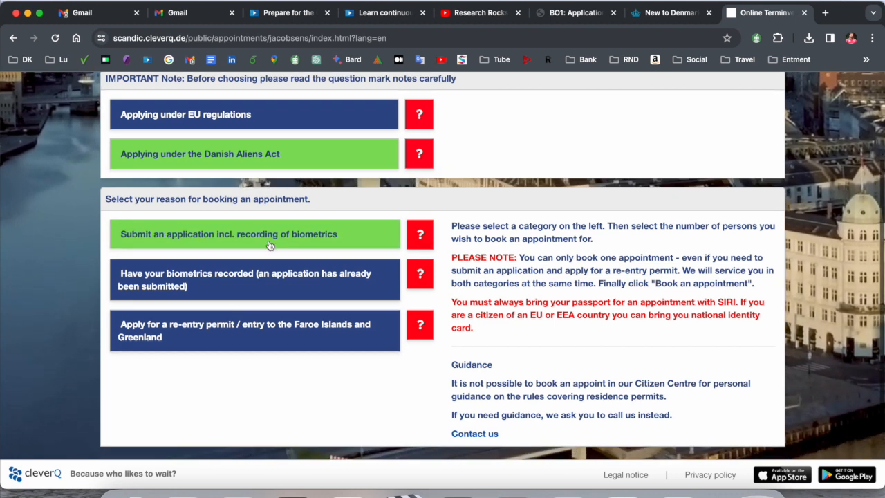
{"action": "left_click", "coordinate": [254, 234]}
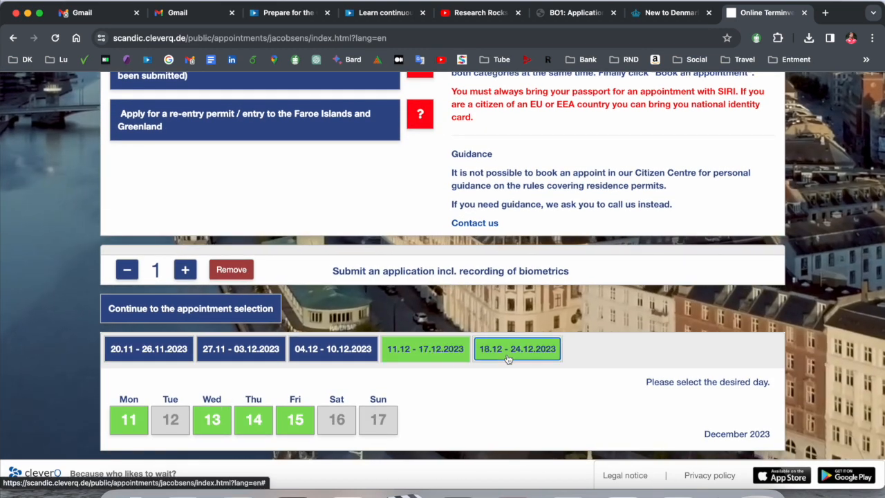
{"action": "left_click", "coordinate": [516, 348]}
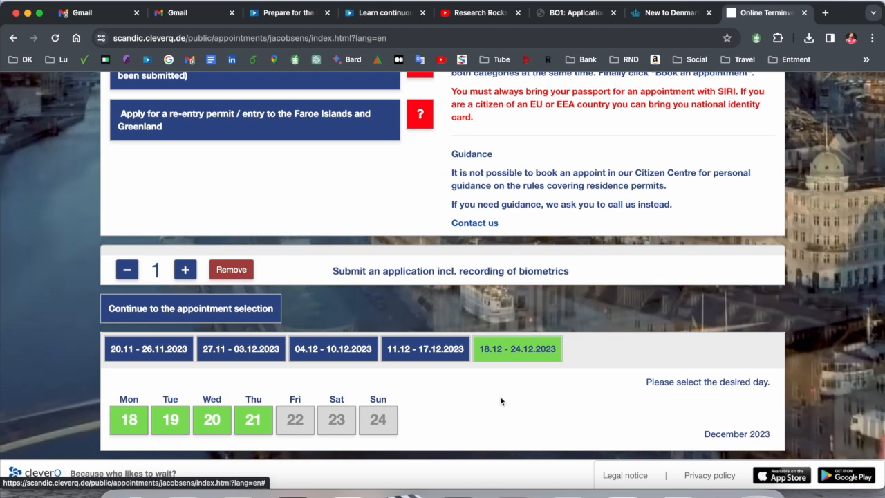
{"action": "left_click", "coordinate": [253, 420]}
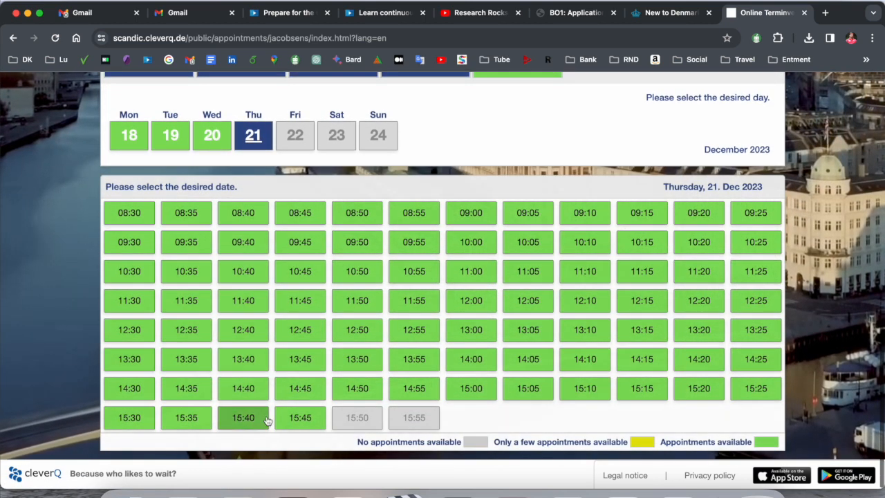